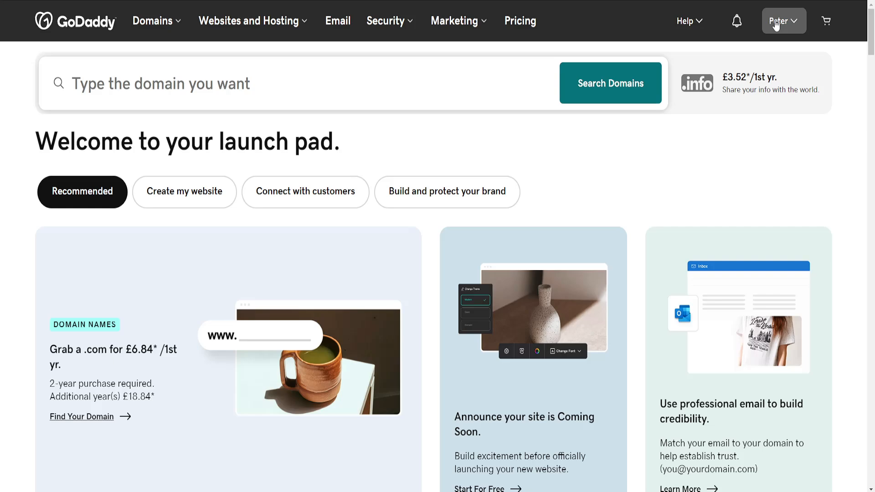
Open the GoDaddy account dropdown from the account name at top right
click(782, 20)
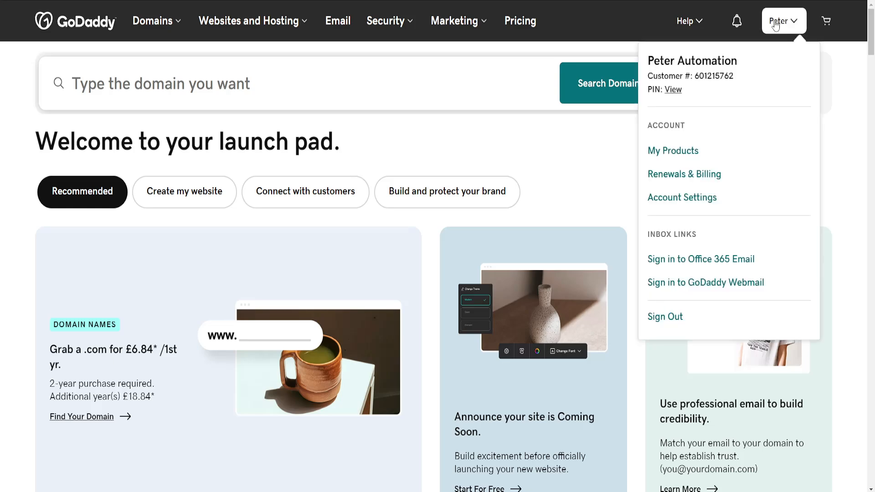
mouse_move(666, 155)
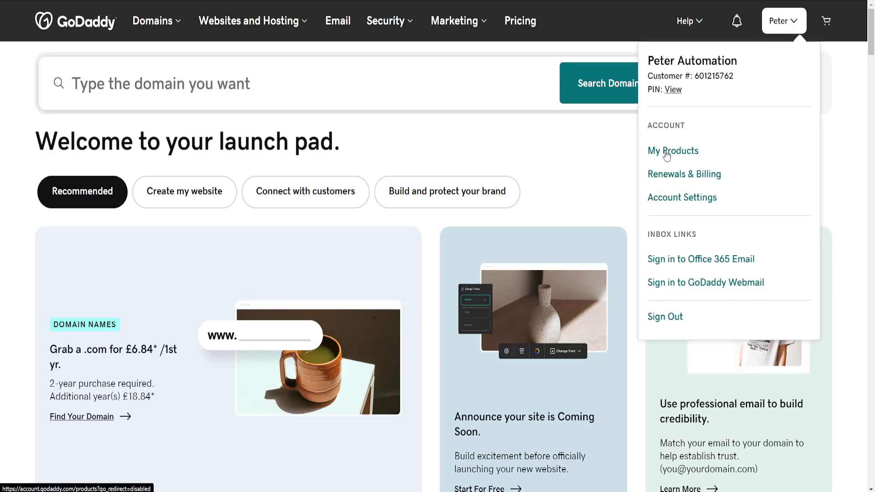
Go to My Products and scroll down to the Domains list with nedhelp.shop
click(672, 151)
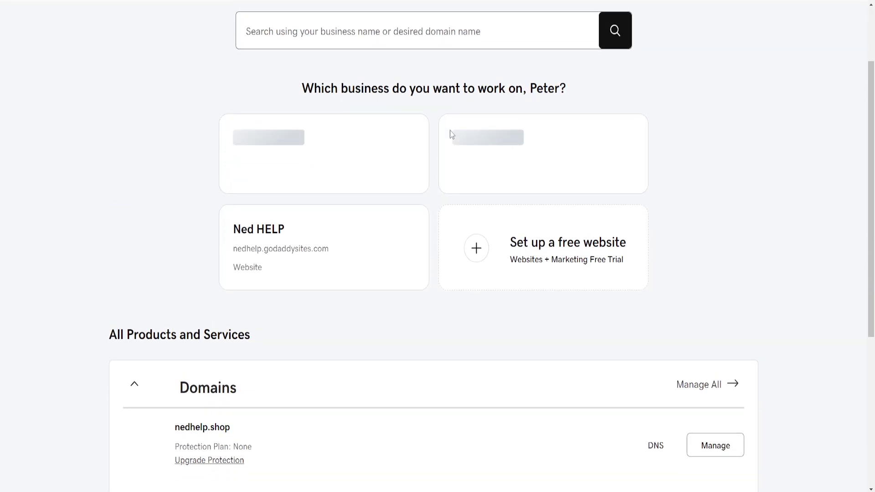
scroll(down, 3)
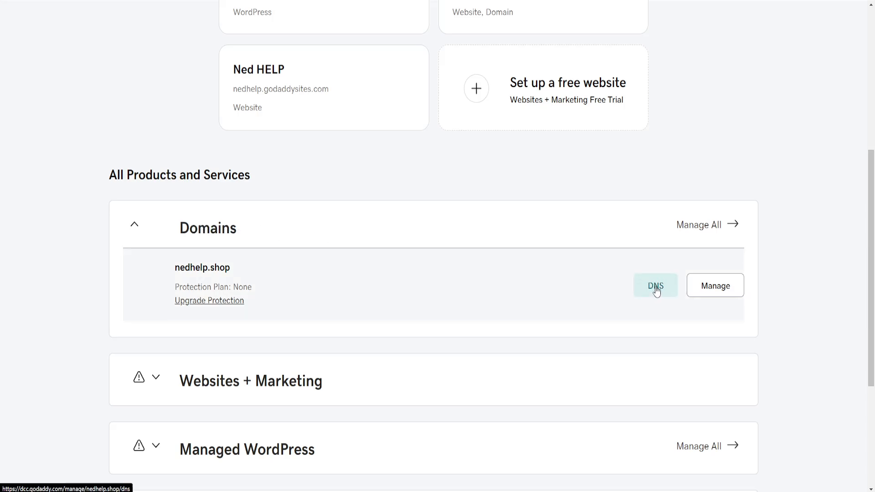
mouse_move(593, 174)
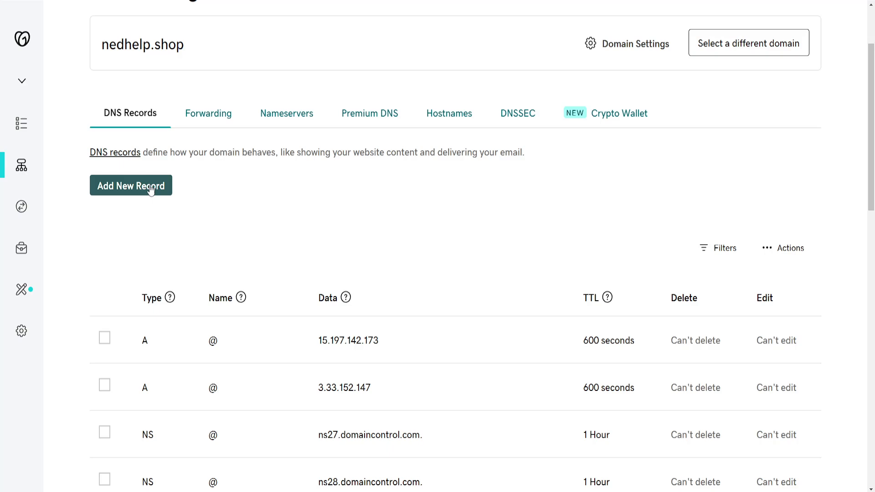
Add a new TXT record and select the _dmarc name in the help article
click(130, 185)
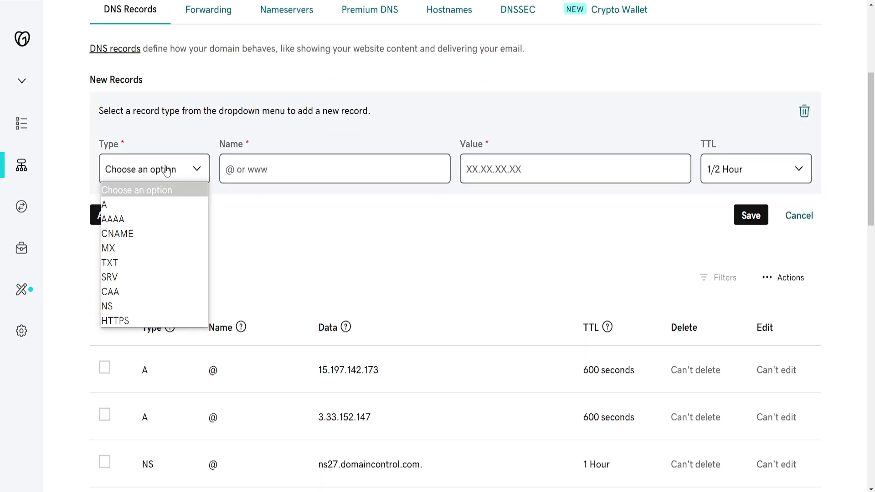
click(109, 263)
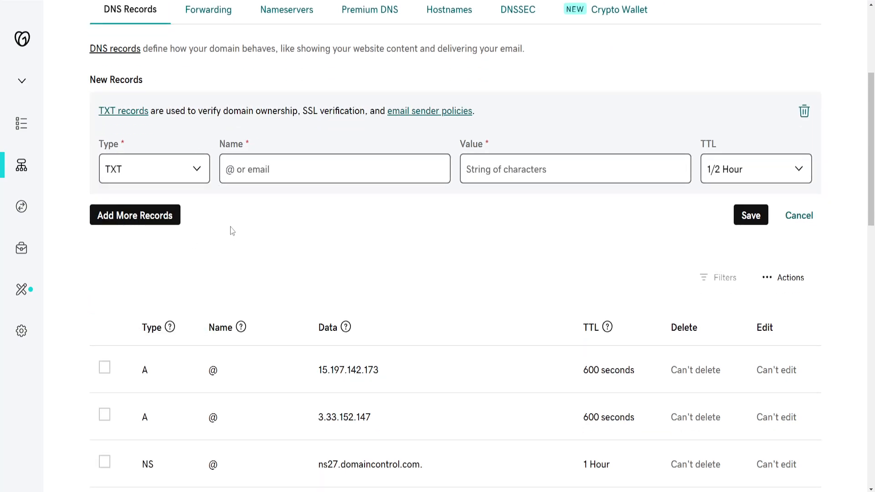
scroll(down, 3)
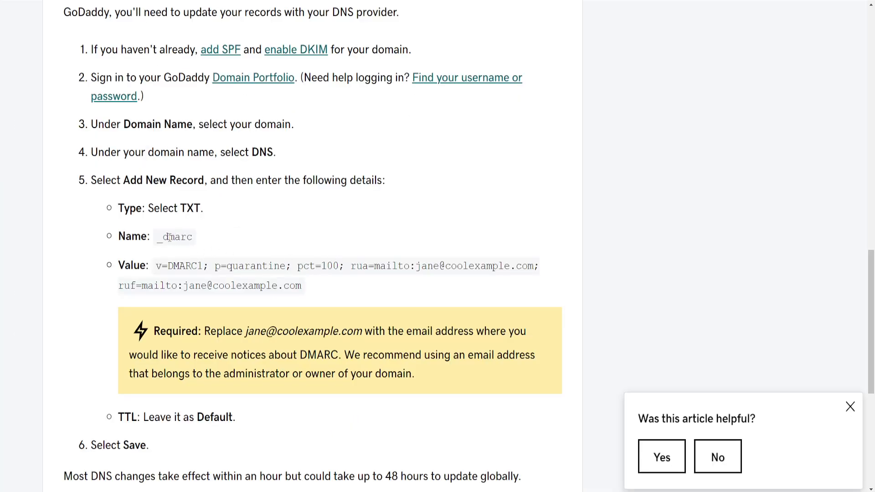
double_click(174, 236)
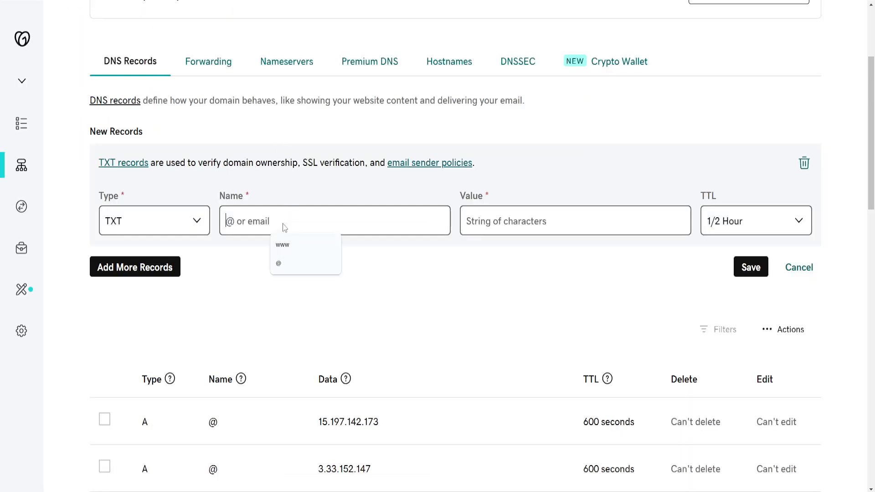
Enter _dmarc as the TXT record name and scroll to the value field
text(_dmarc)
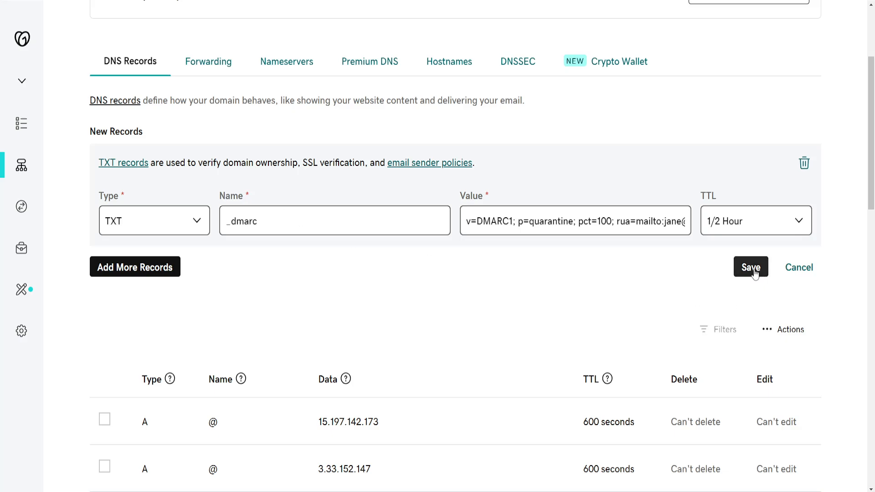
scroll(down, 3)
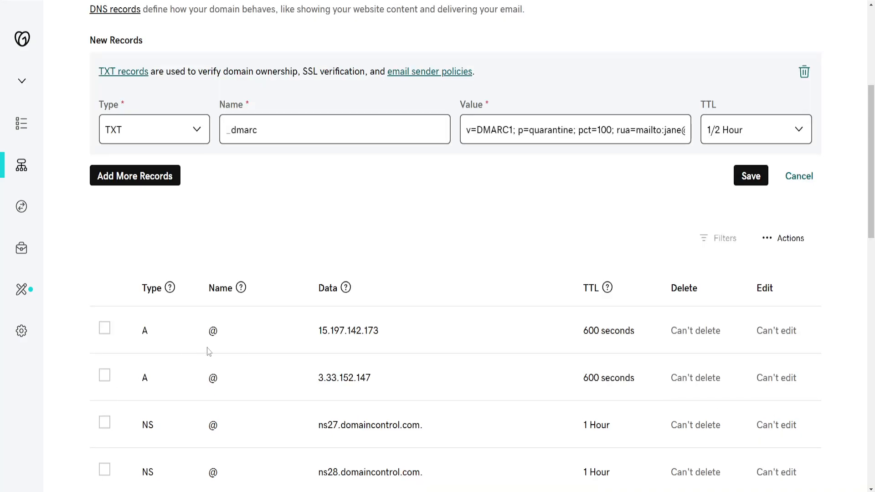